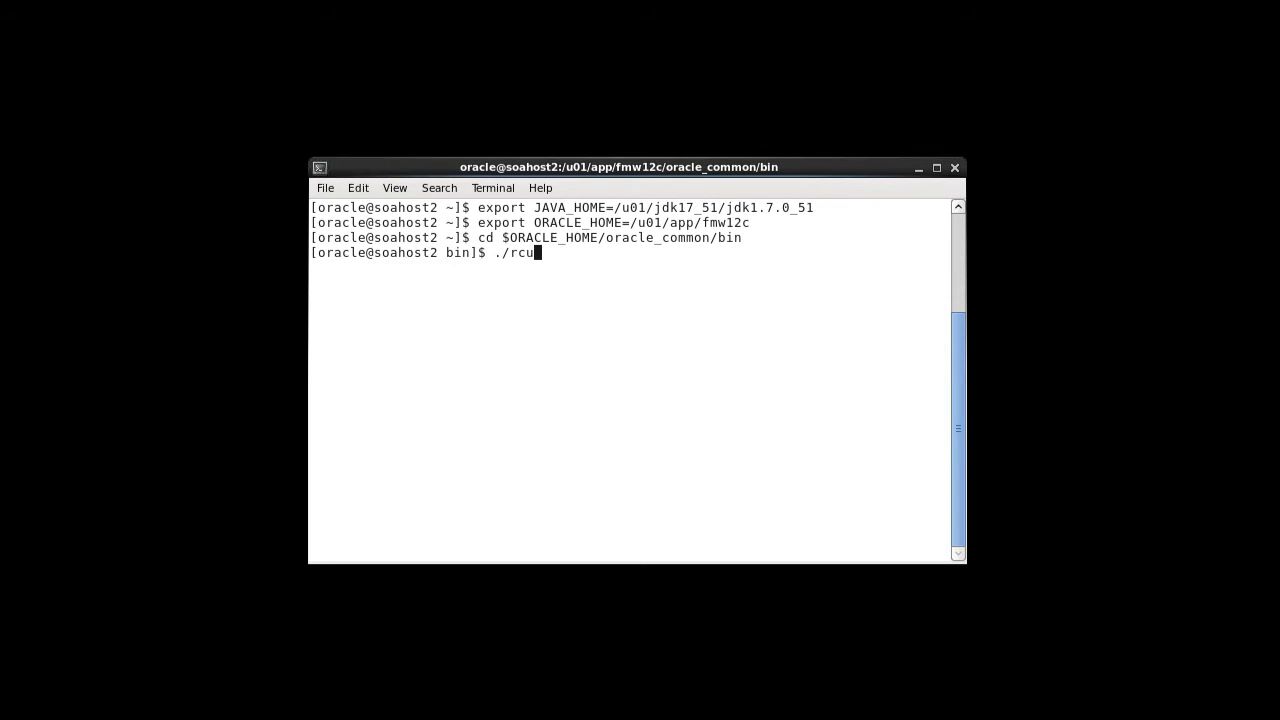
Step: Run ./rcu from $ORACLE_HOME/oracle_common/bin to launch Repository Creation Utility 12.1.3.0.0
key(Return)
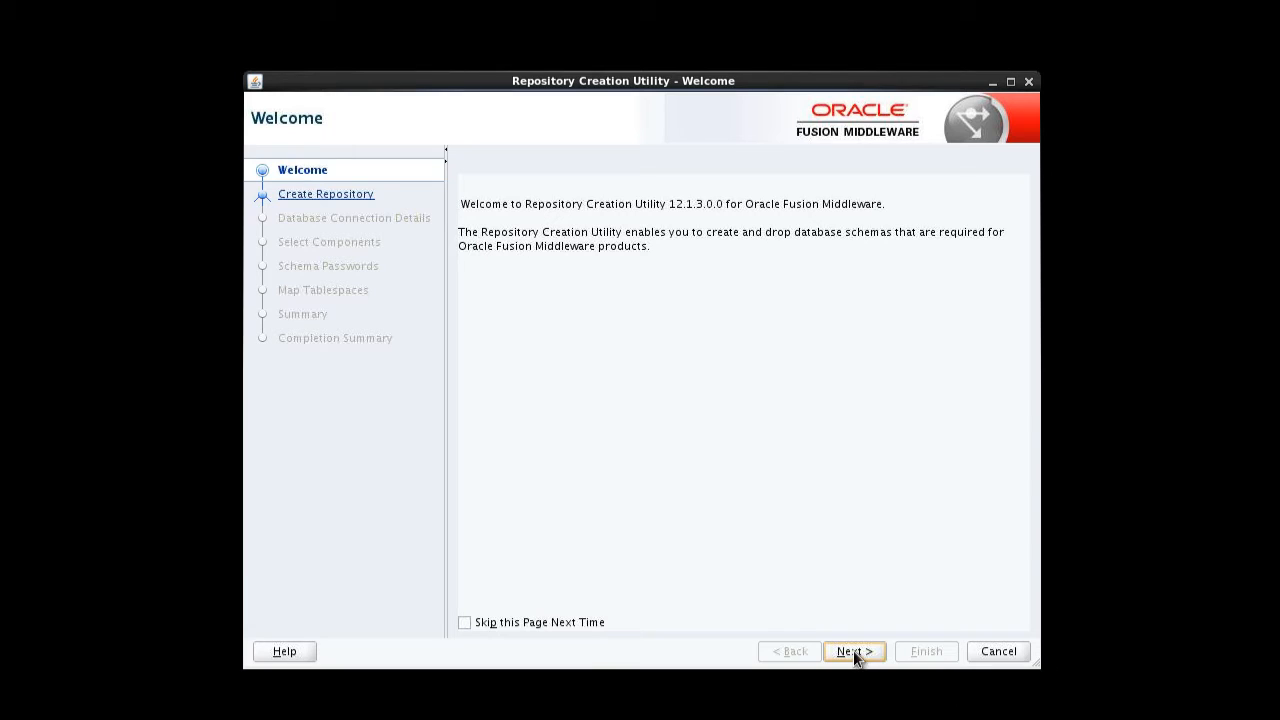
Step: Advance from the Welcome page to Create Repository with System Load and Product Load
click(853, 651)
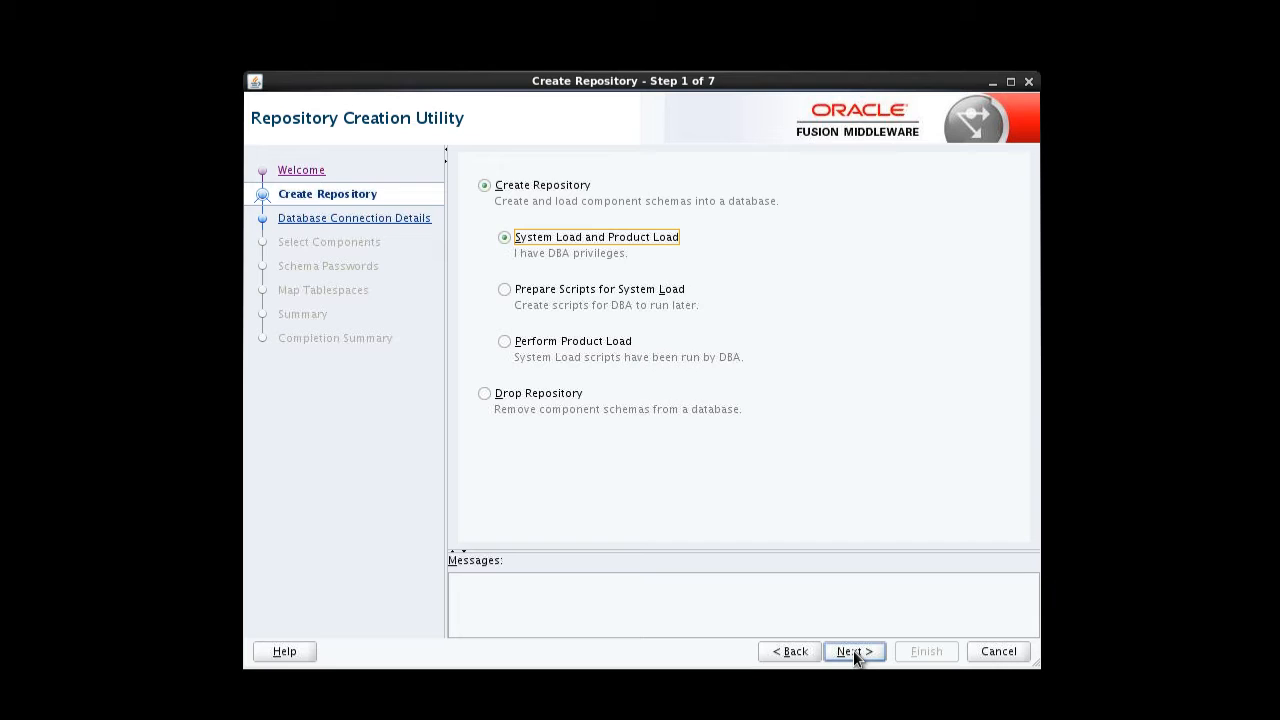
Step: Connect as SYS to host soahost1.example.com, port 1521, service orcl.example.com, and accept prerequisite checks
click(853, 651)
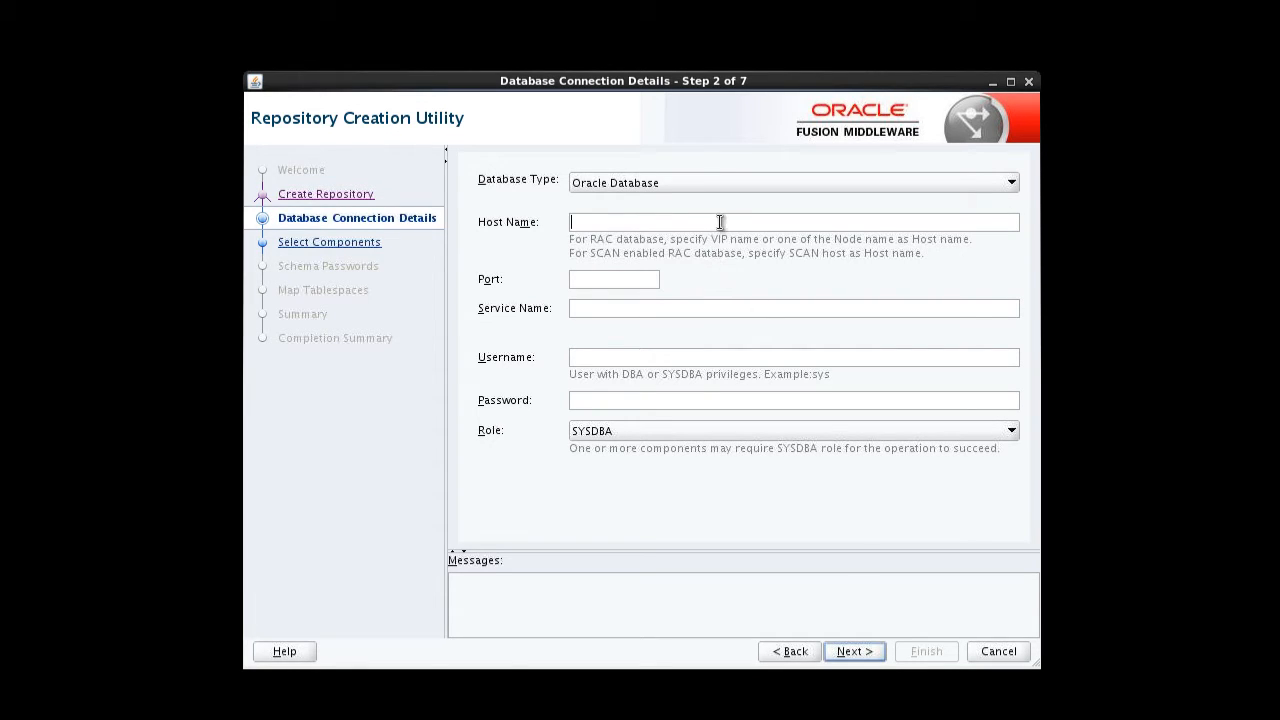
text(soahos)
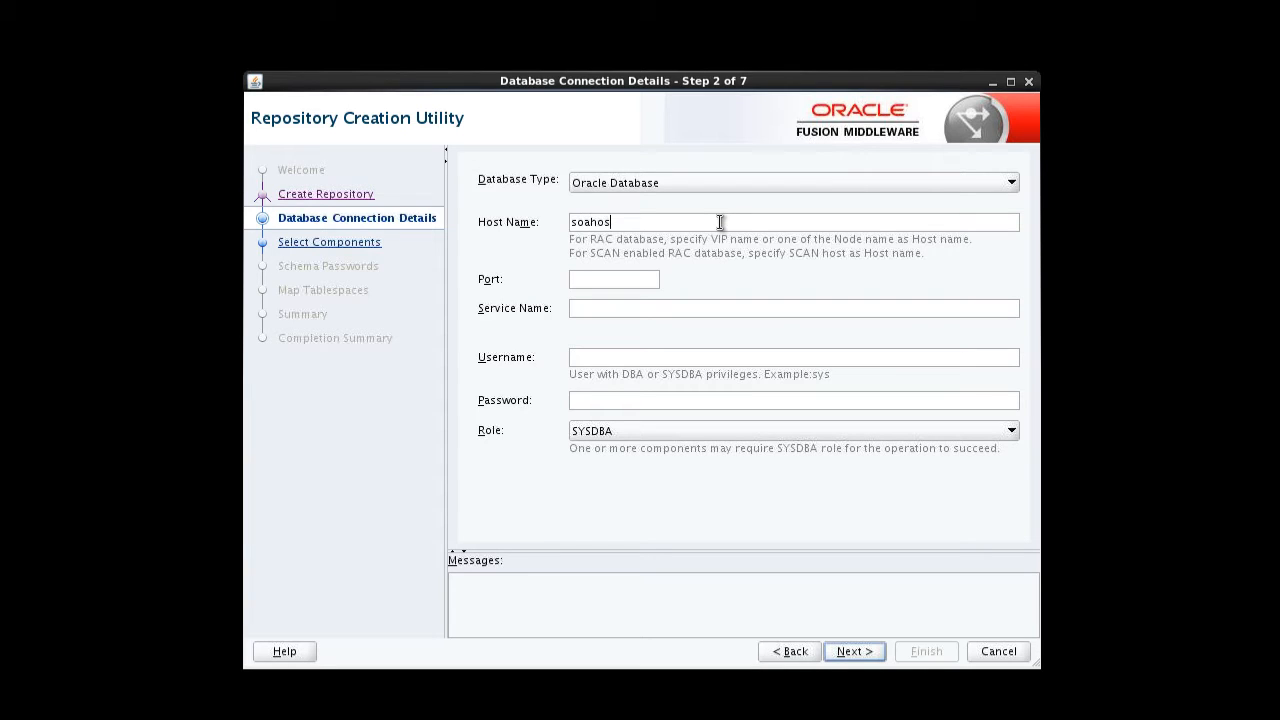
text(t1.example)
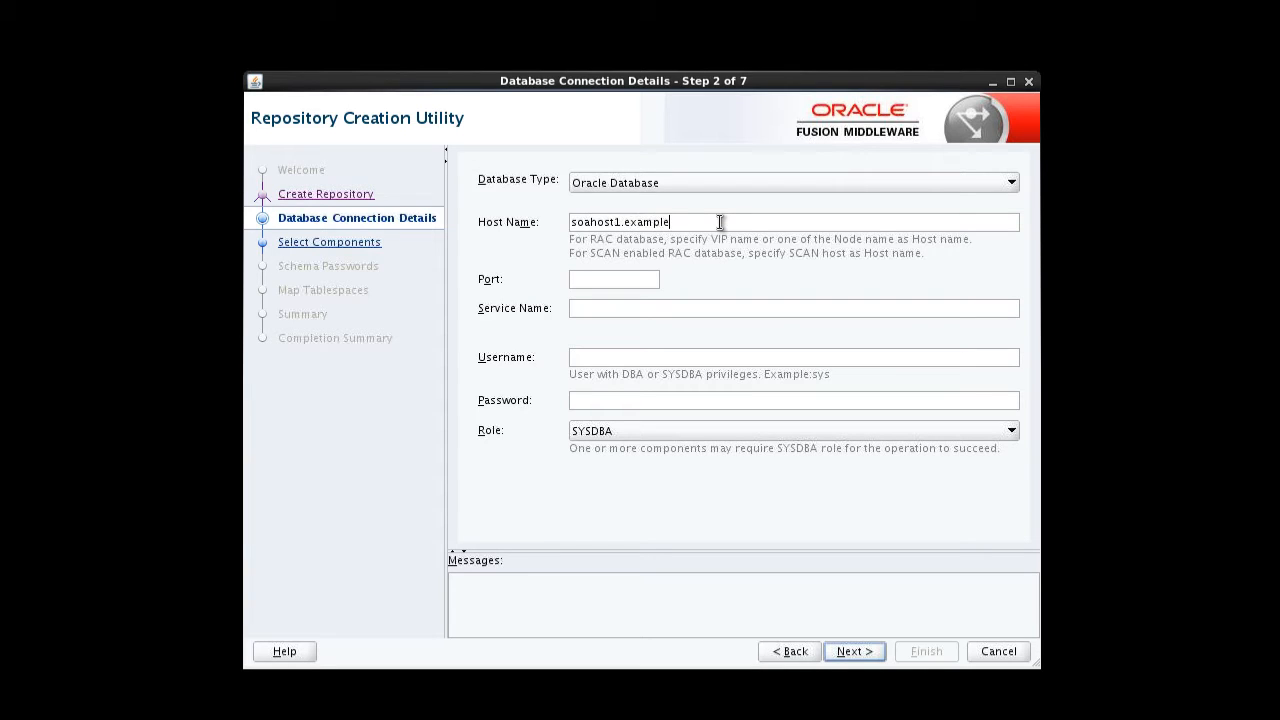
text(.com)
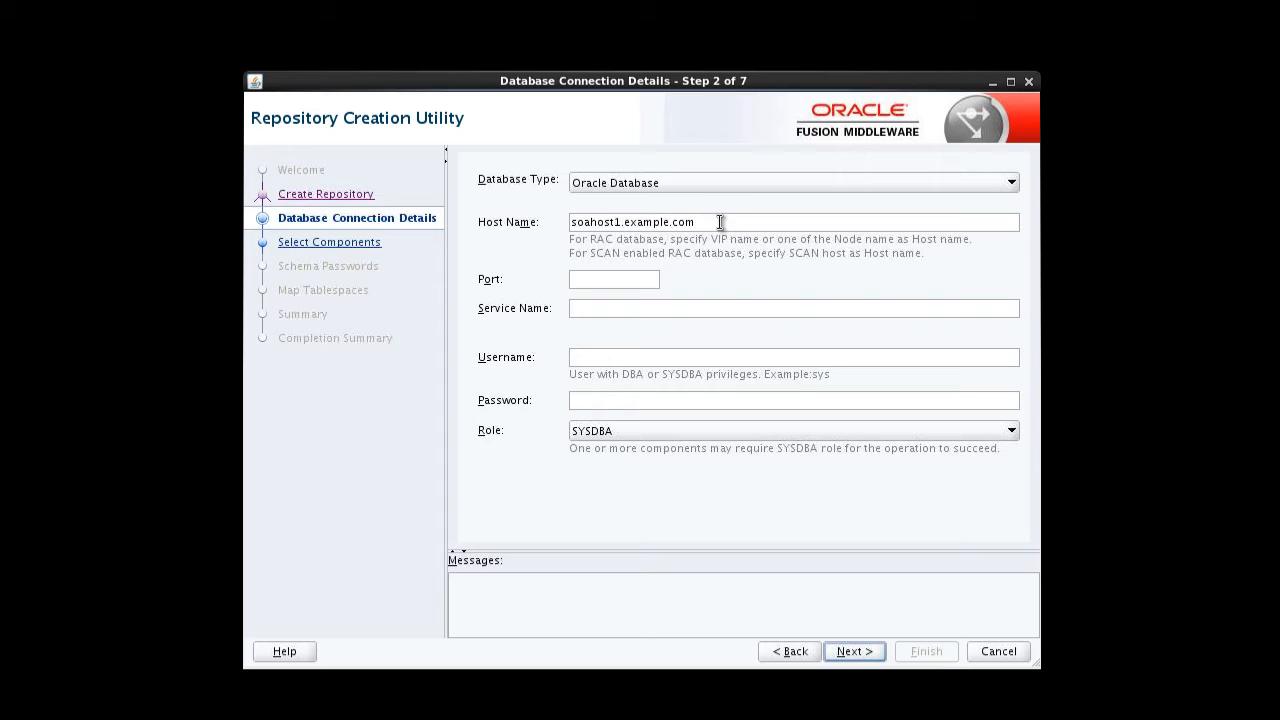
text(1521)
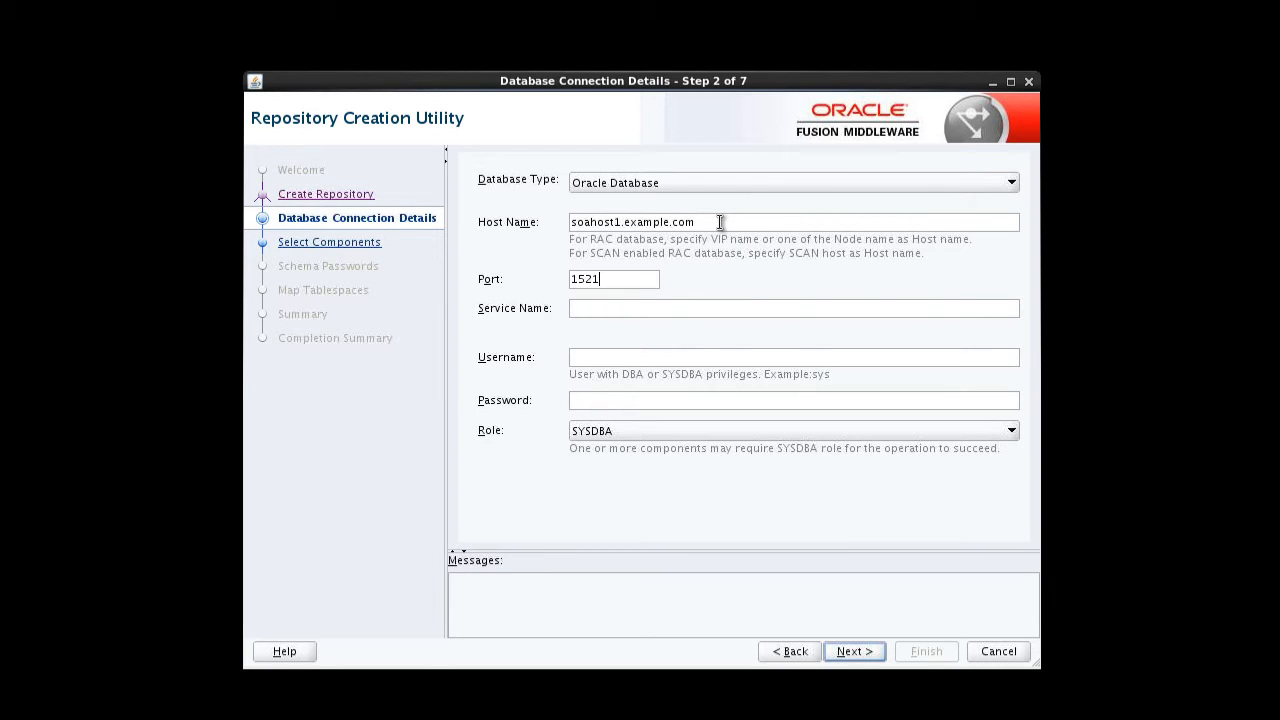
text(orcl.example.com)
click(794, 357)
text(SYS)
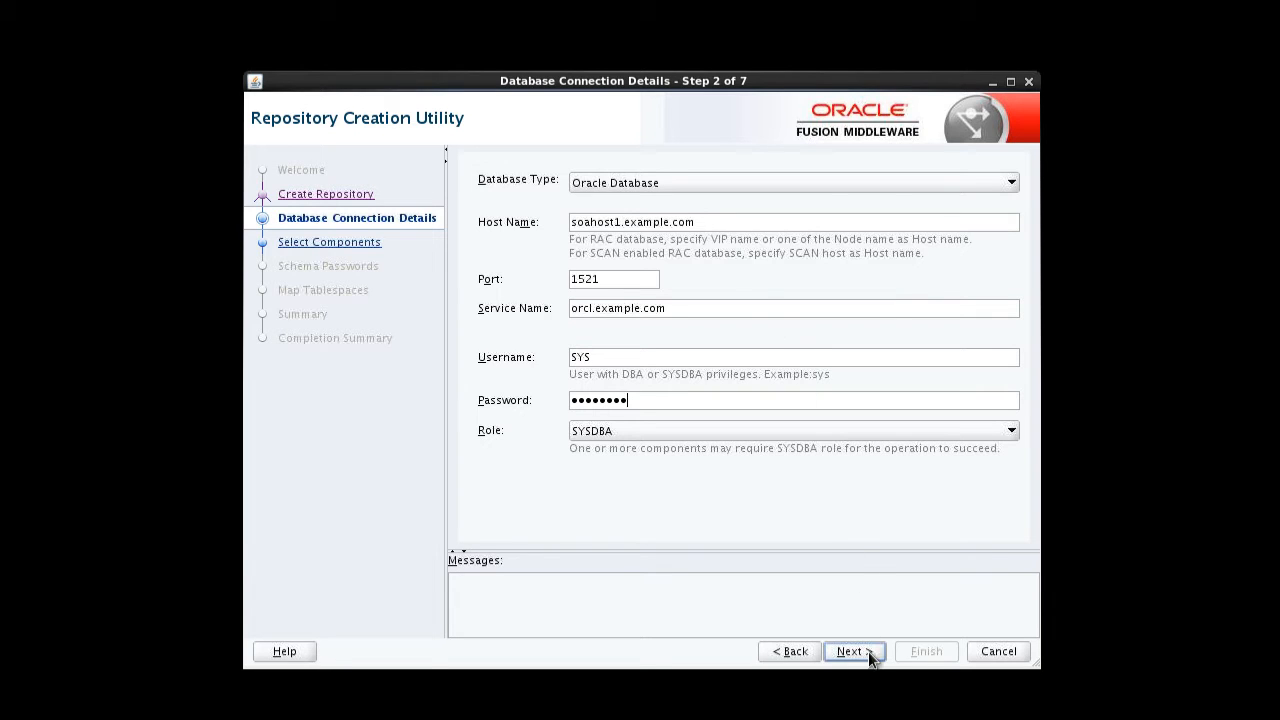
click(848, 651)
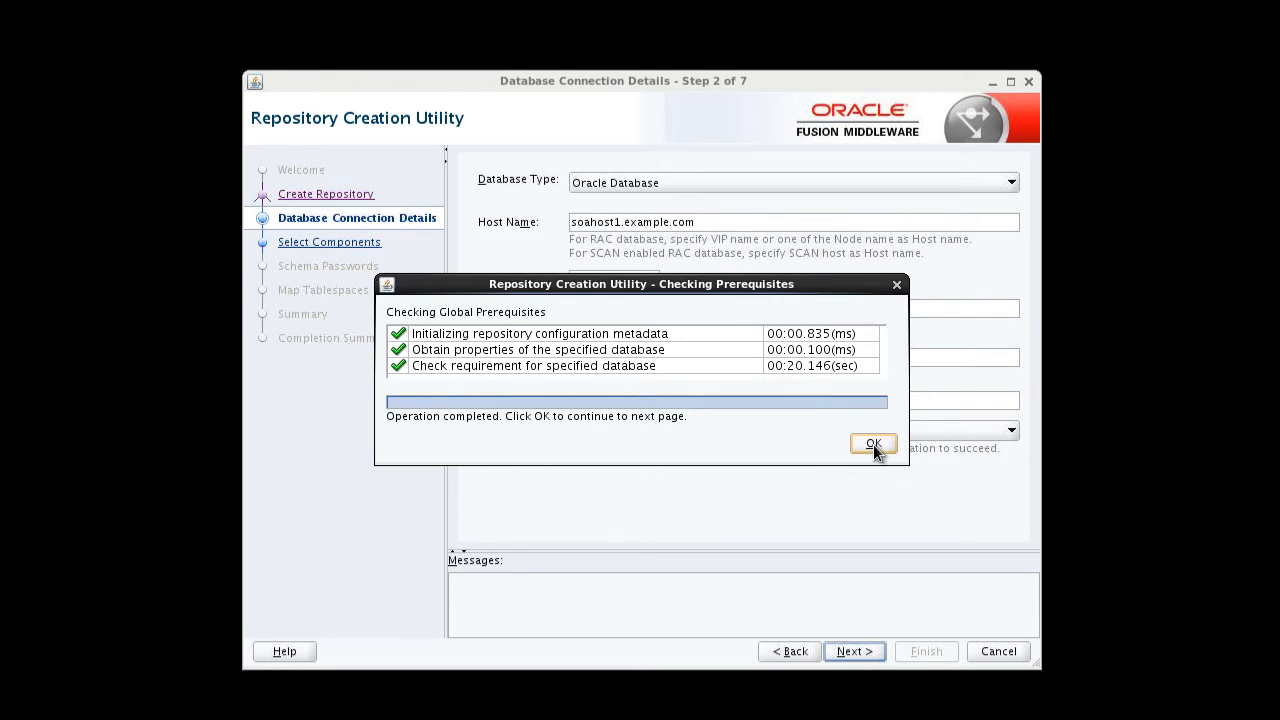
click(872, 444)
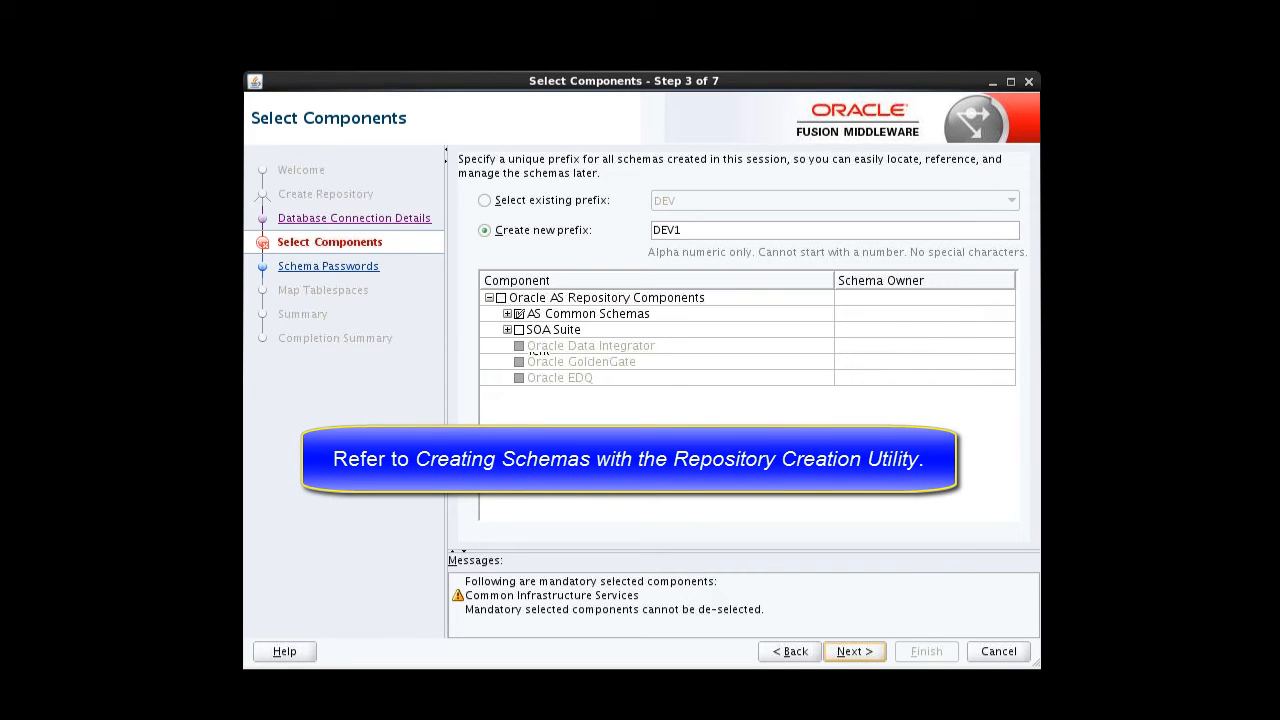
mouse_move(546, 200)
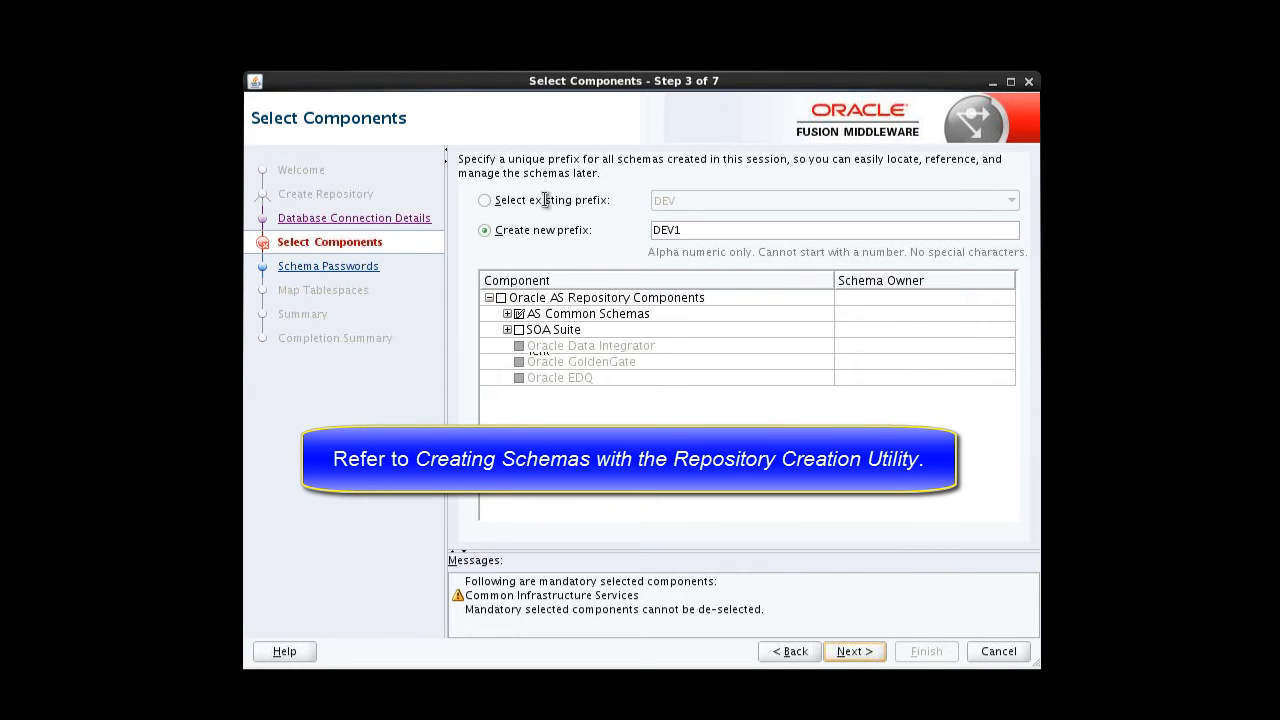
Step: Select existing prefix DEV, tick Audit Services Append and Audit Services Viewer, and accept checks
click(485, 200)
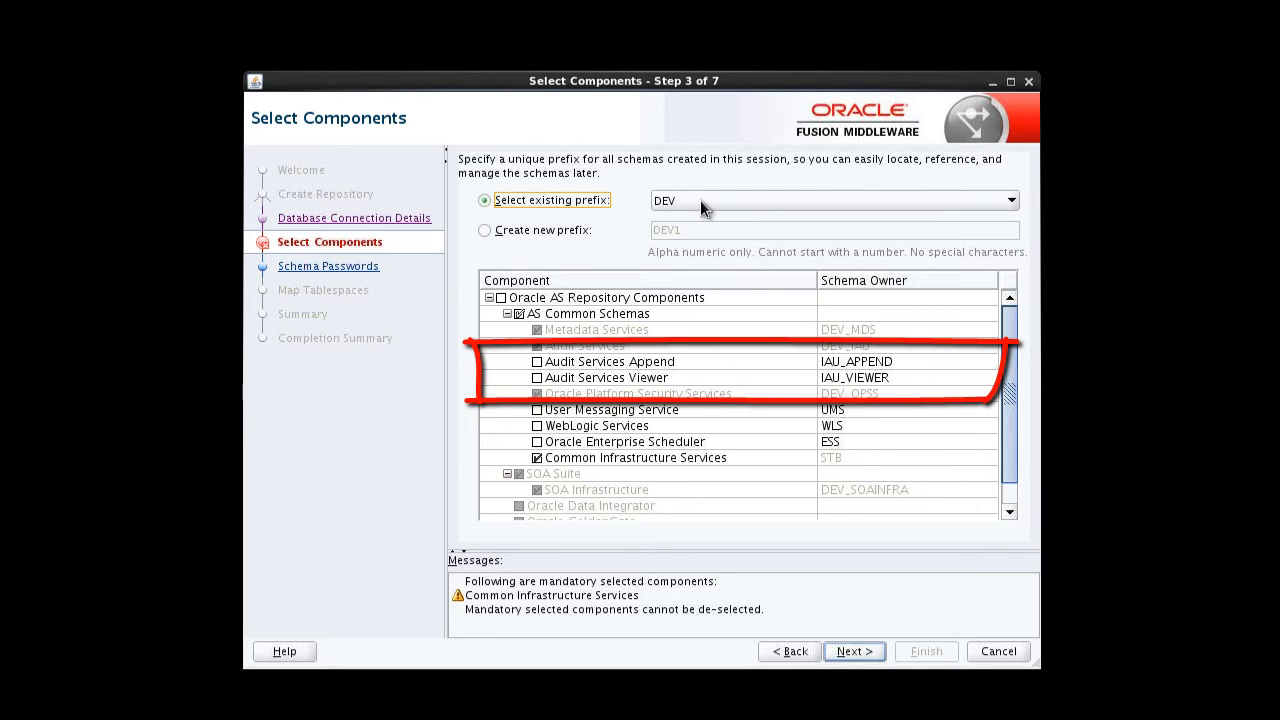
mouse_move(680, 258)
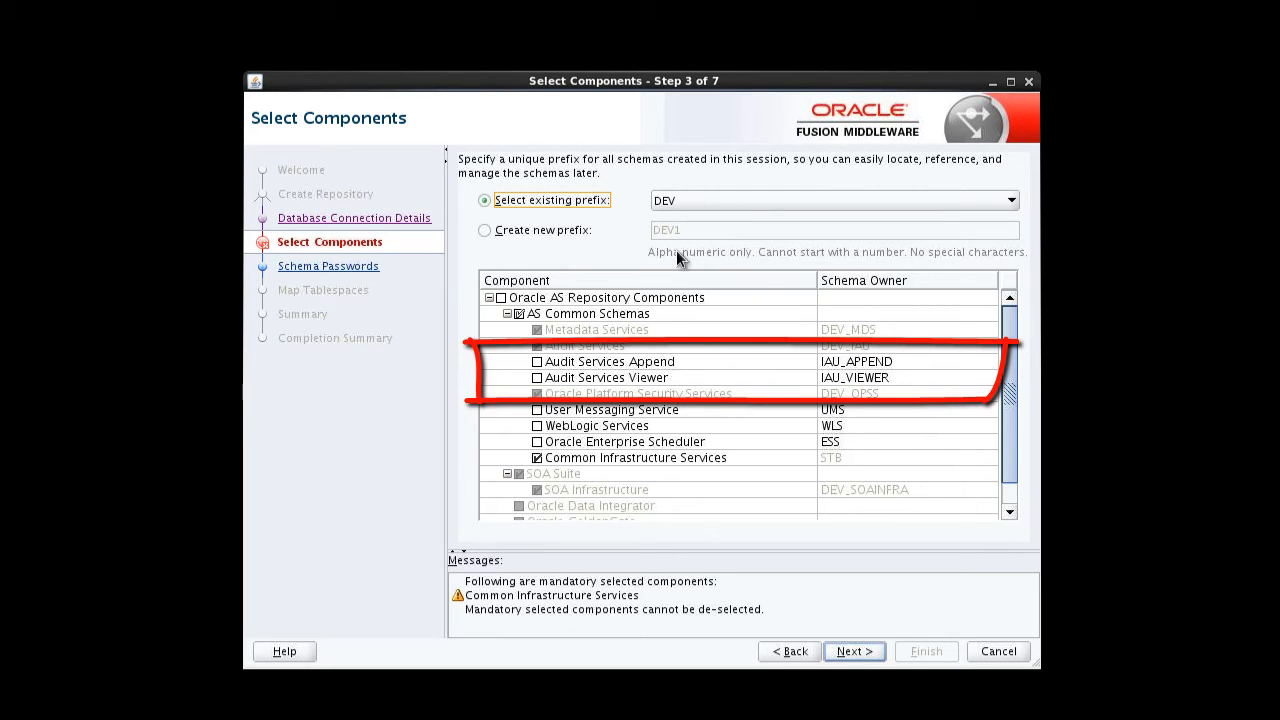
click(537, 361)
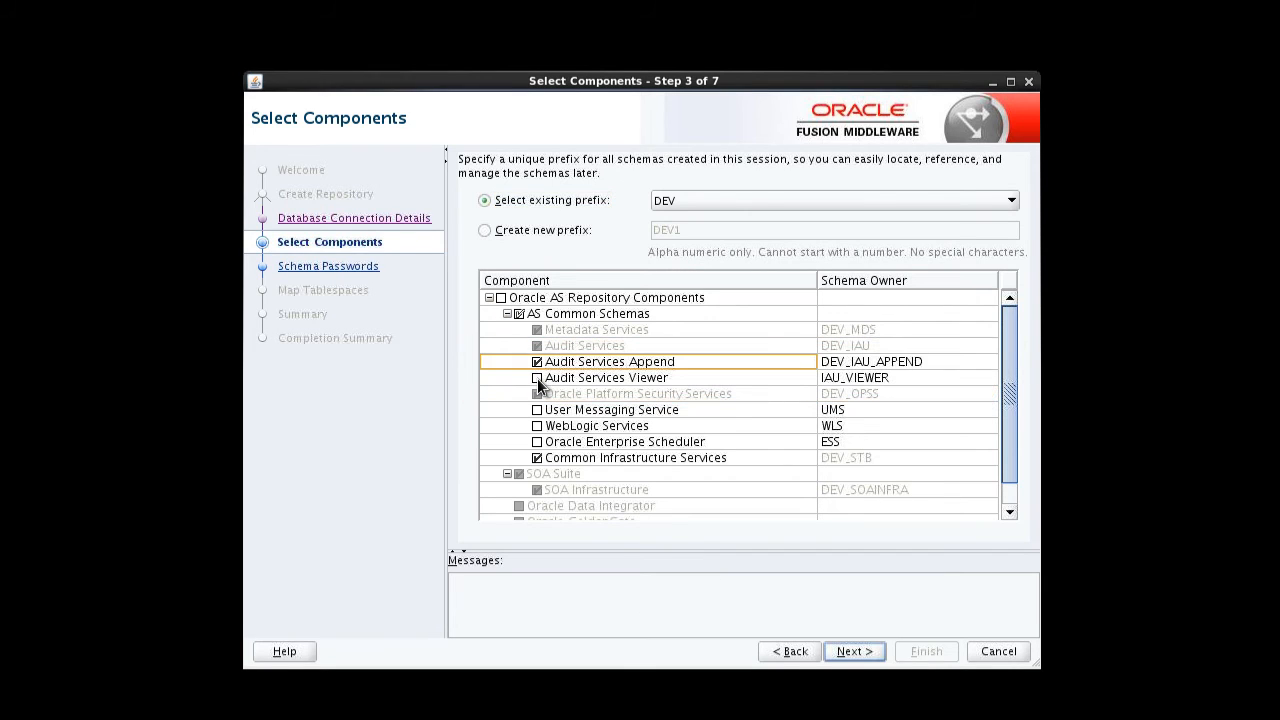
click(537, 377)
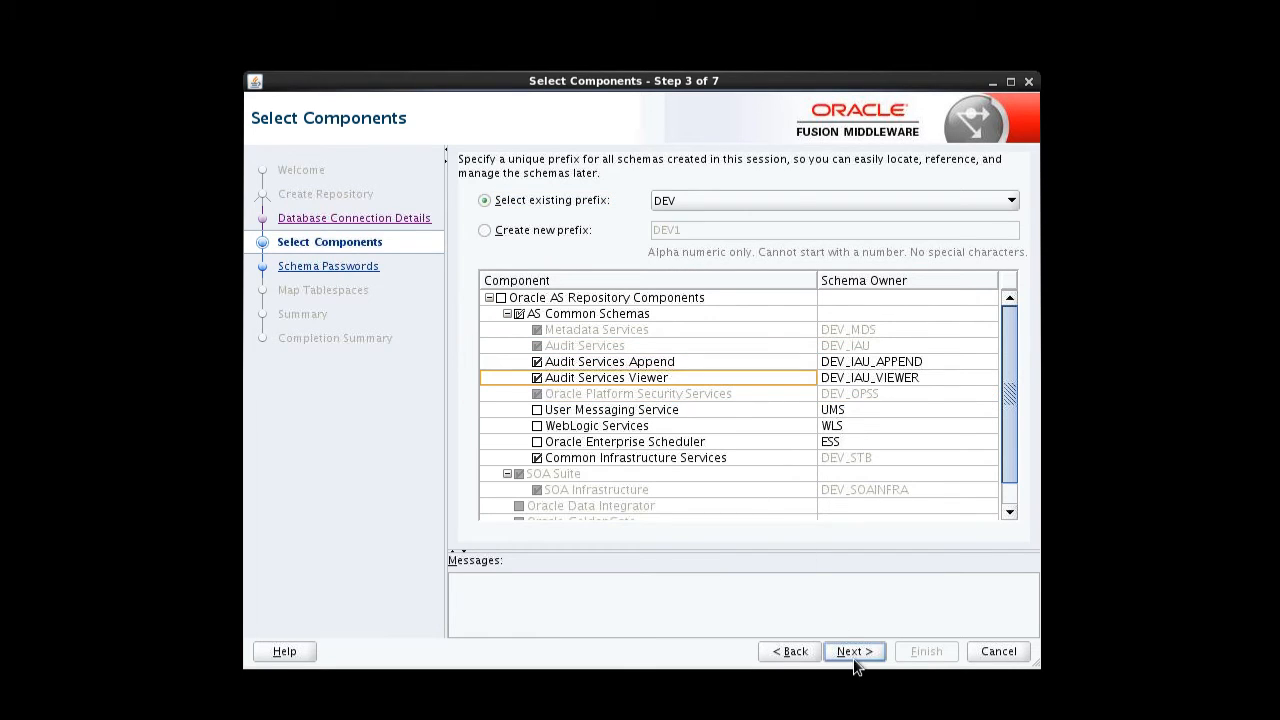
click(854, 651)
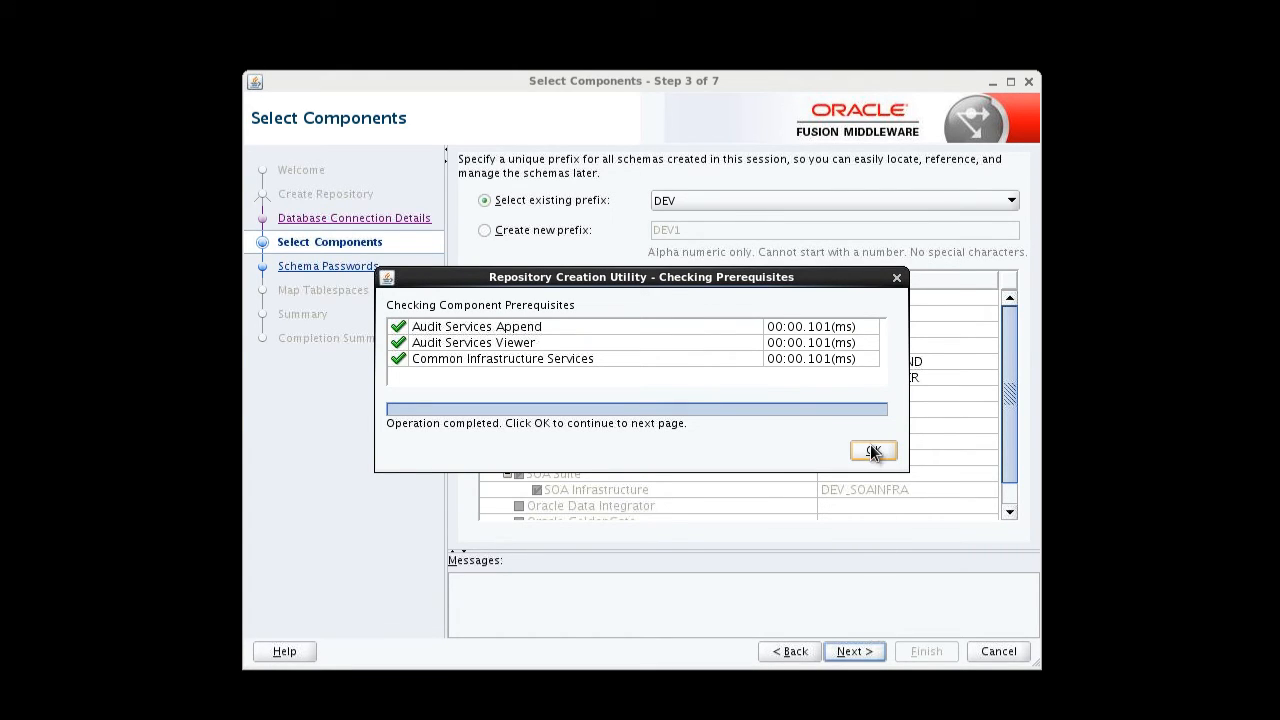
click(871, 451)
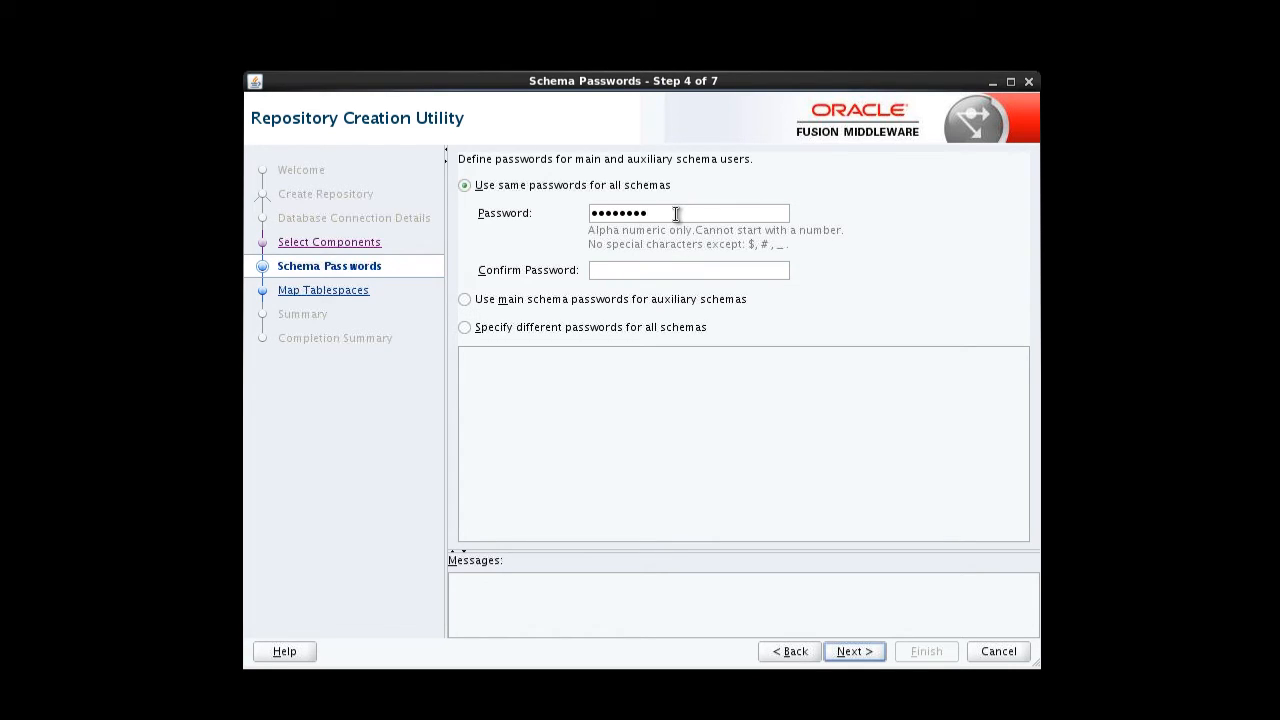
Step: Enter one shared password for all schemas and continue to Map Tablespaces
text(•)
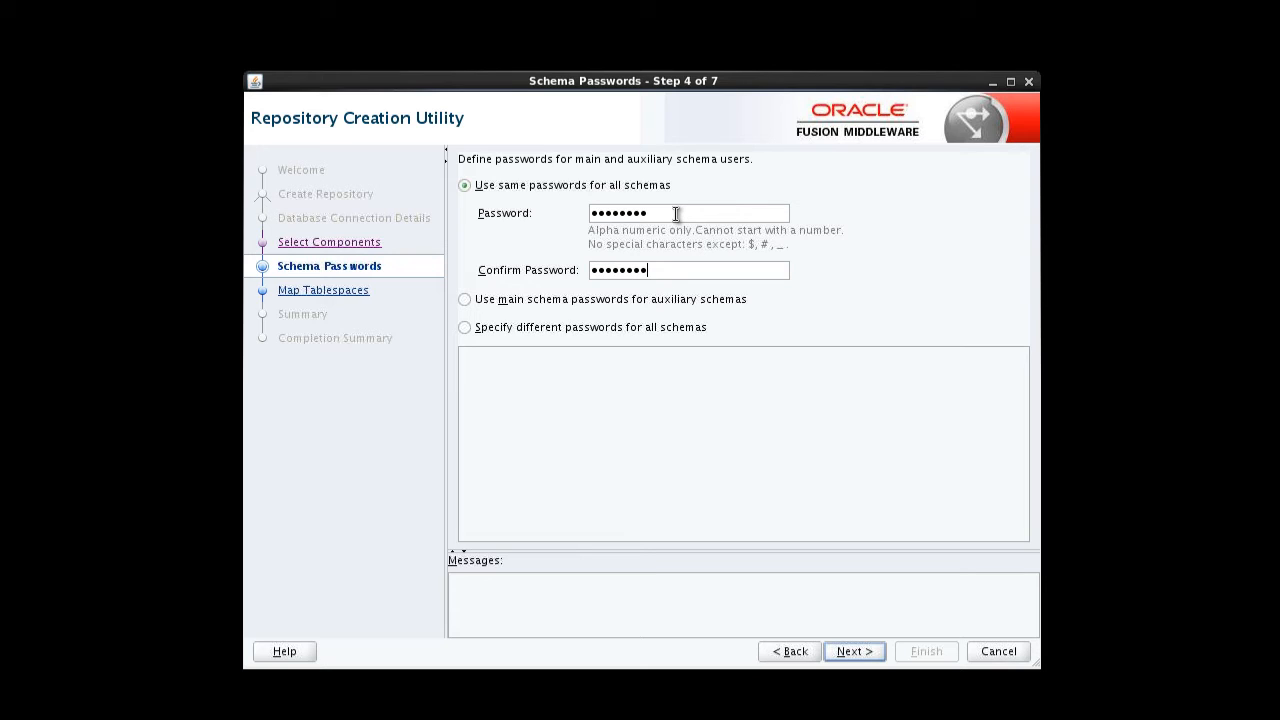
mouse_move(758, 307)
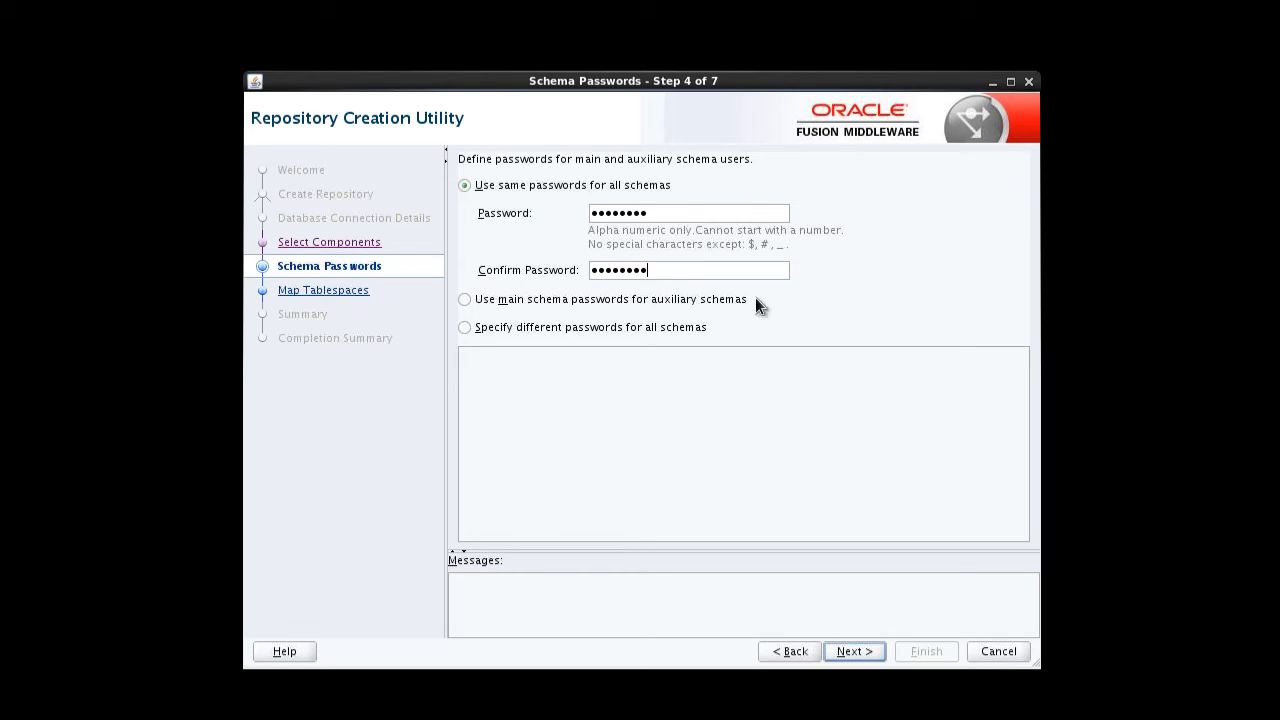
click(852, 651)
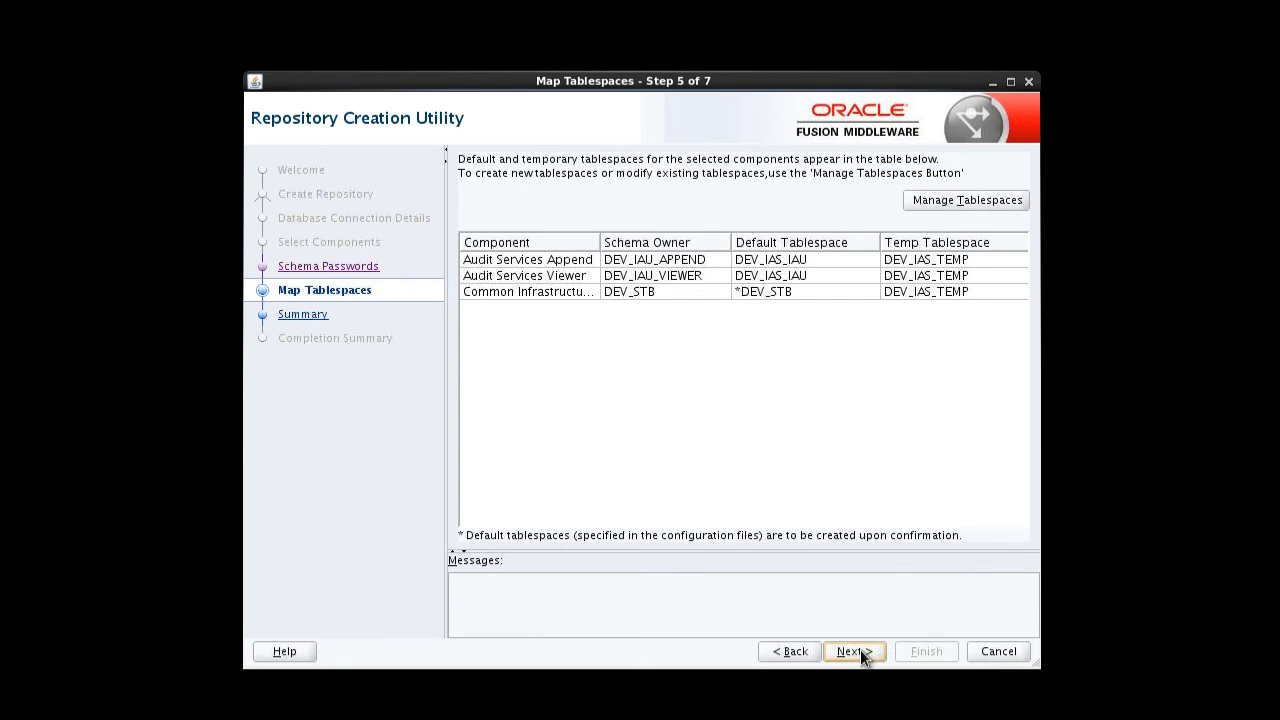
Step: Accept default tablespace mapping and confirm creation of the missing tablespaces
click(849, 651)
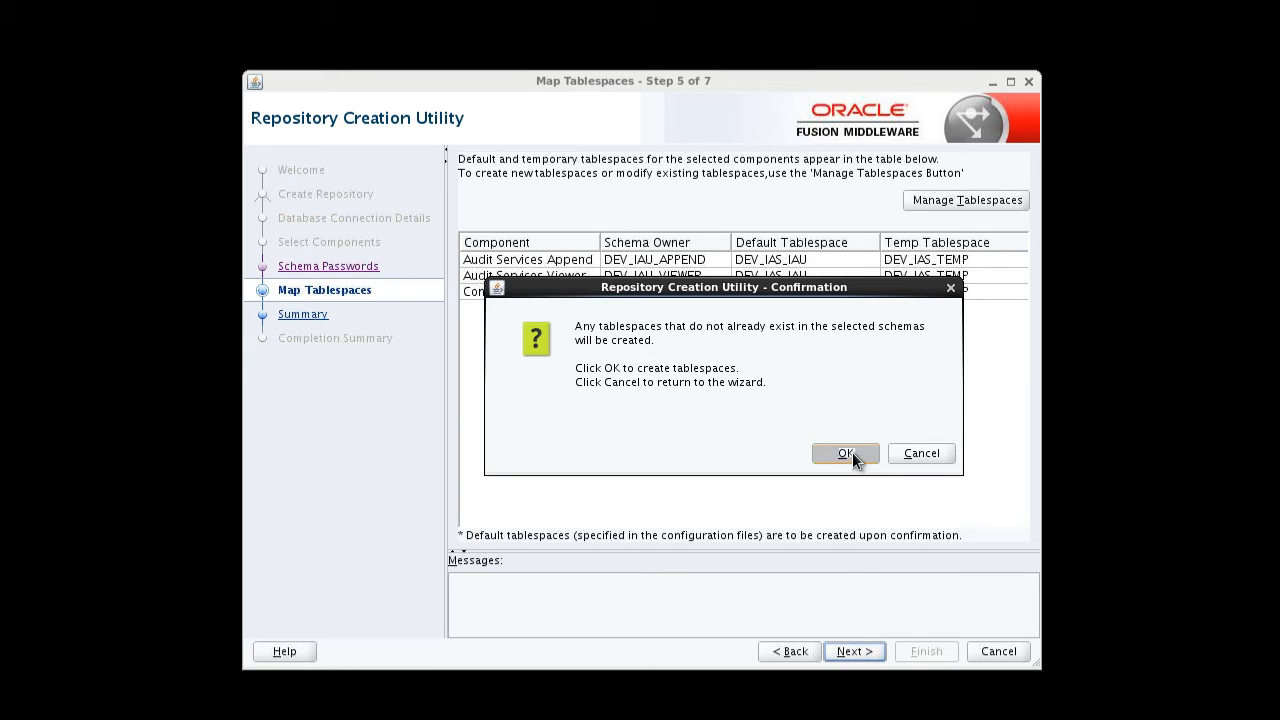
click(845, 452)
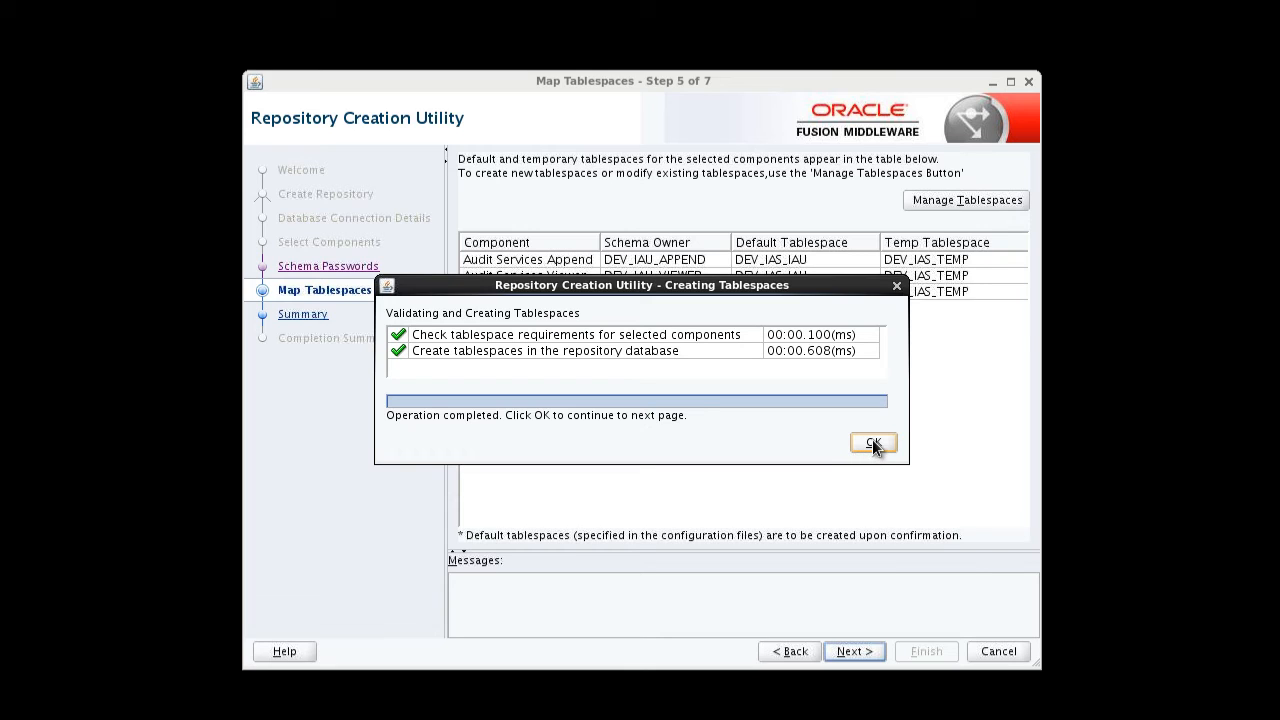
click(871, 443)
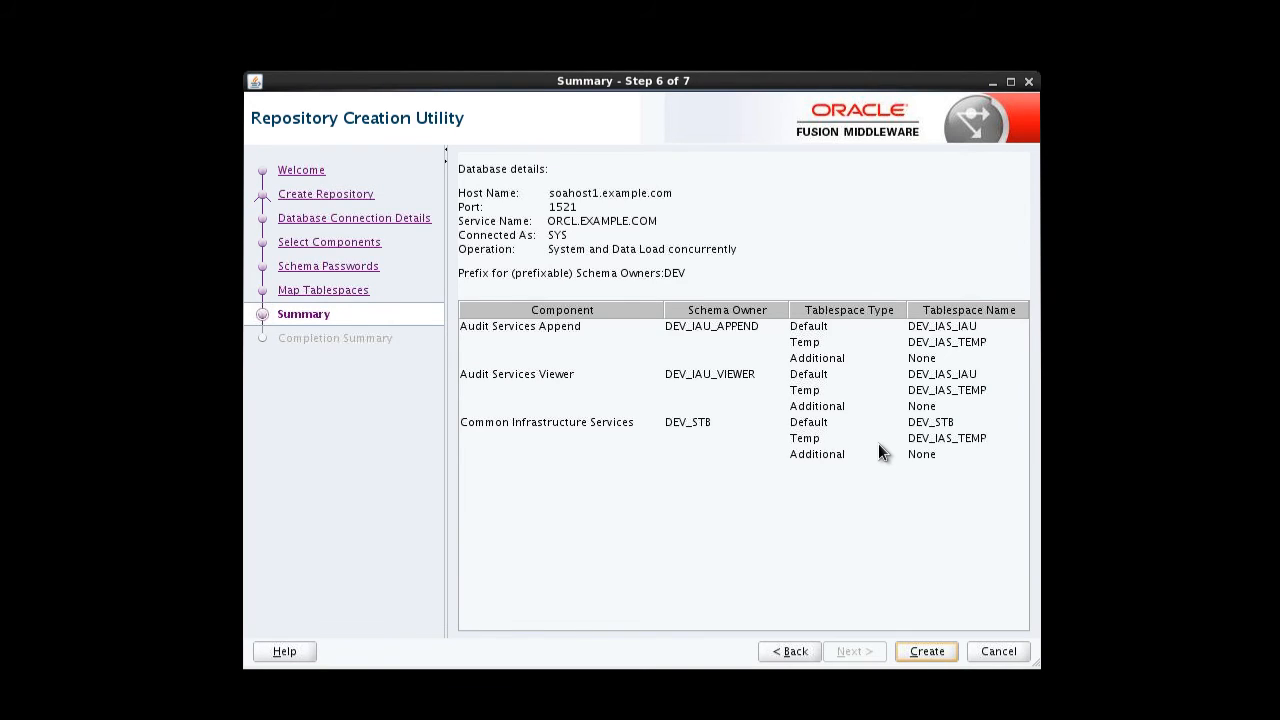
mouse_move(926, 651)
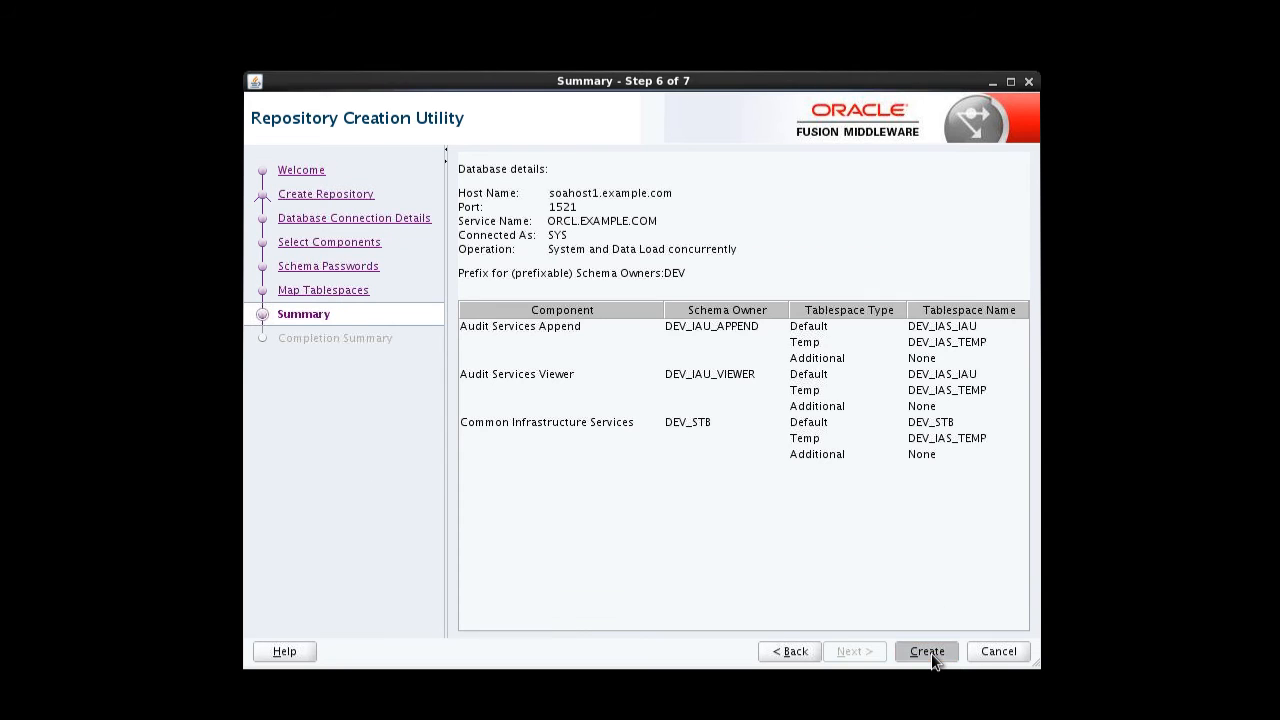
Step: Create the DEV_IAU_APPEND, DEV_IAU_VIEWER and DEV_STB schemas from the Summary page
click(925, 651)
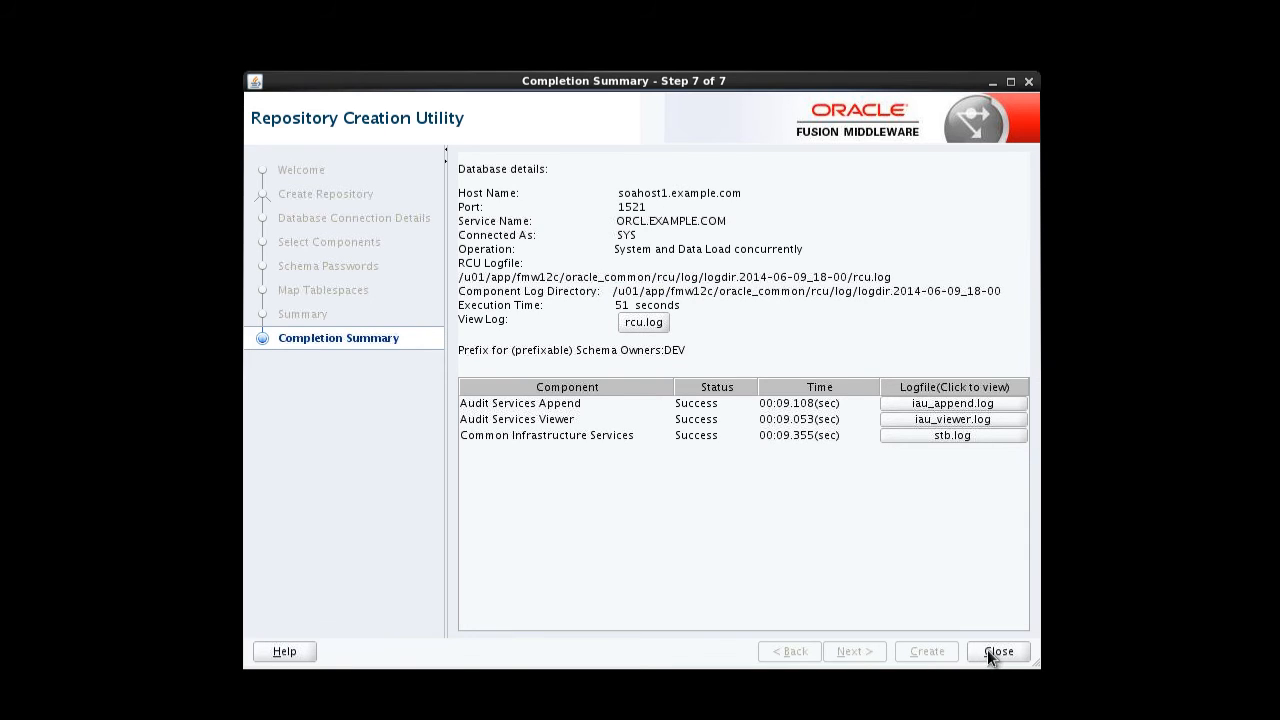
Step: Close the wizard after the Completion Summary shows Success for all three components
click(997, 651)
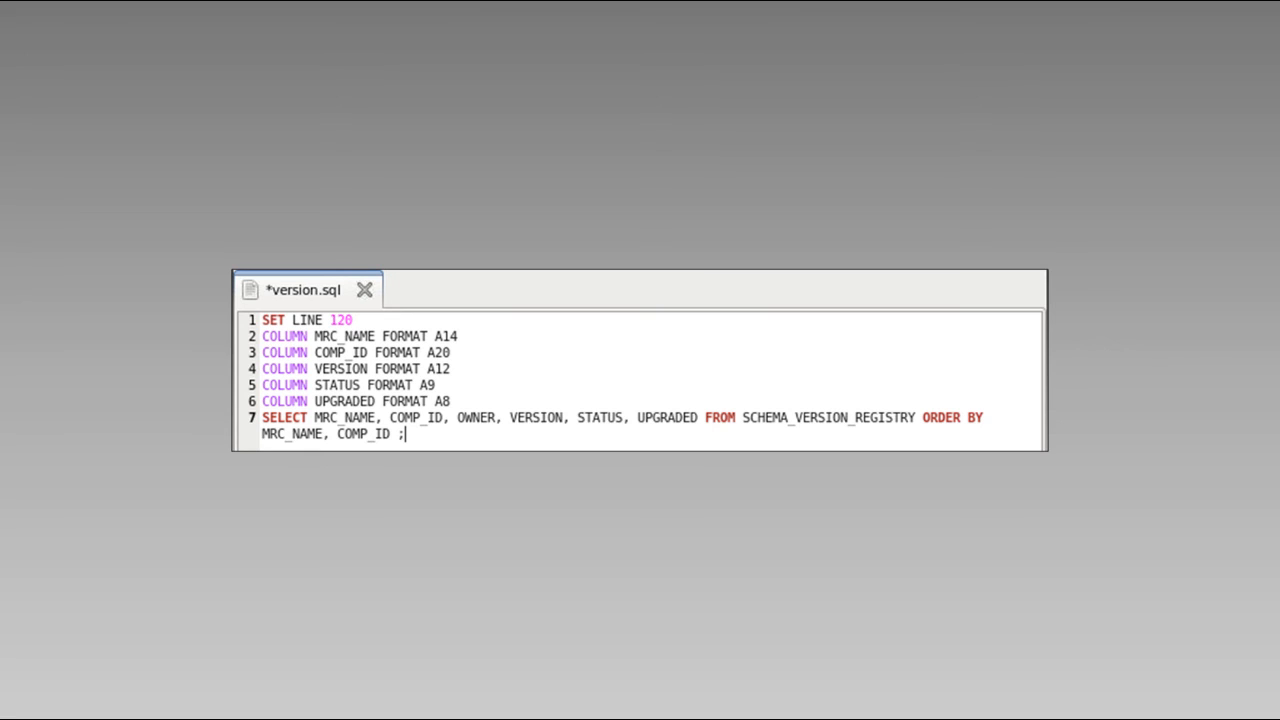
Step: Highlight the VERSION, STATUS, UPGRADED FROM SCHEMA_VERSION_REGISTRY part of version.sql line 7
drag(505, 417, 915, 417)
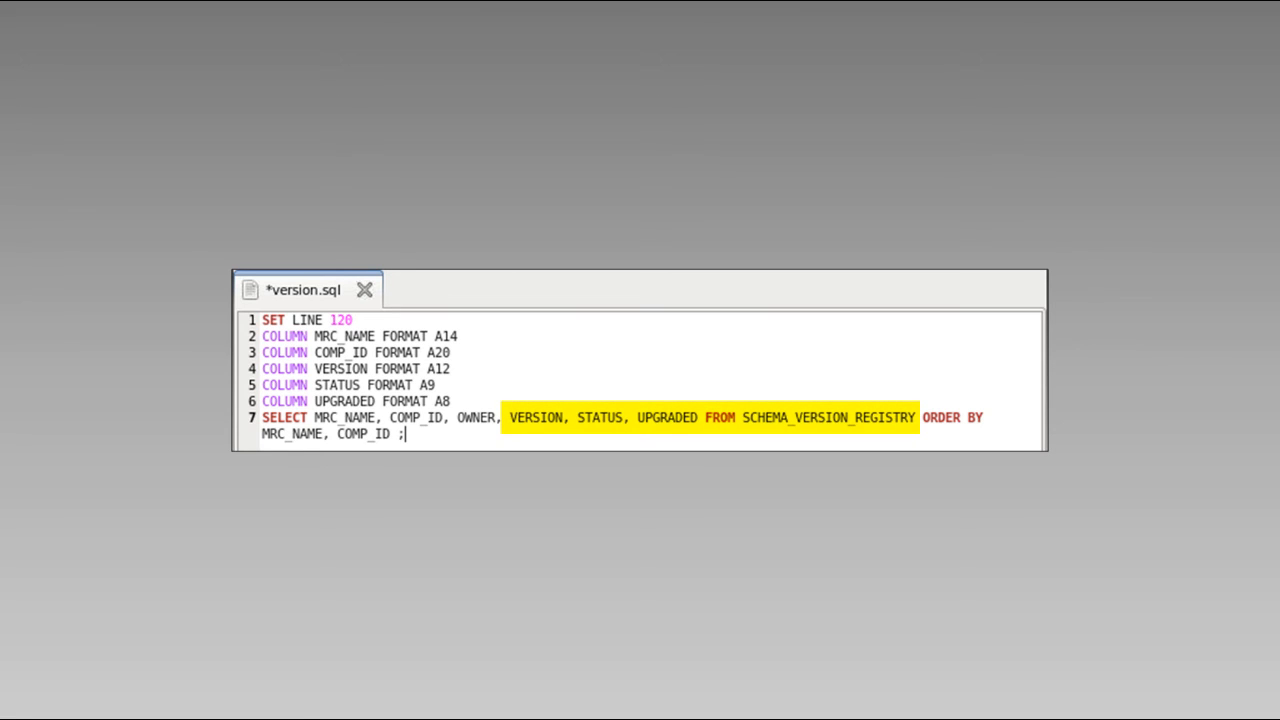